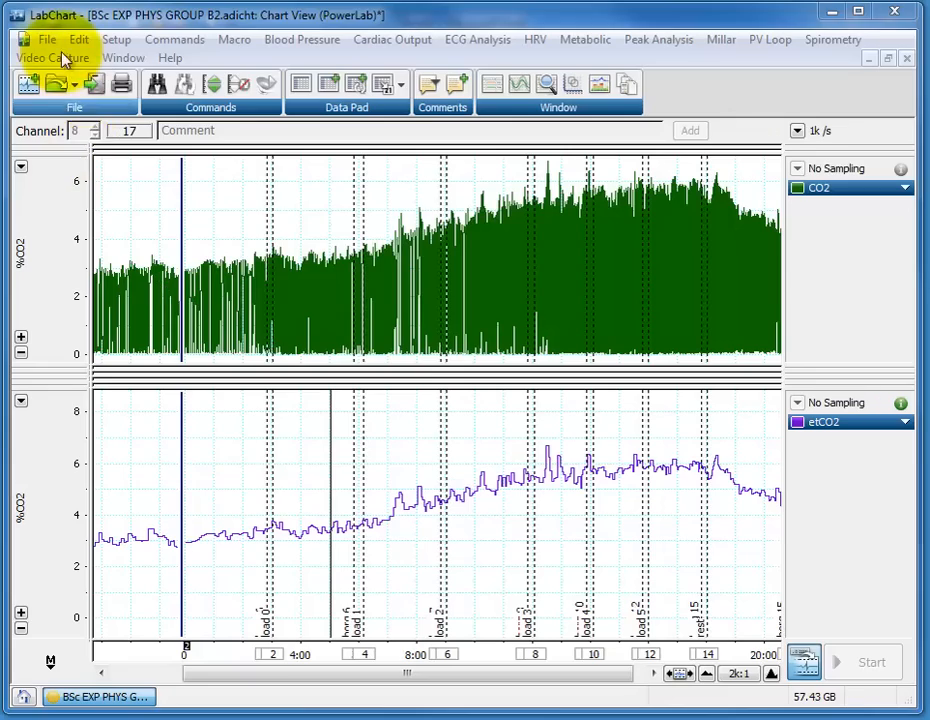
Bring up LabChart's Export As dialog from the File menu.
{"action": "left_click", "coordinate": [46, 40]}
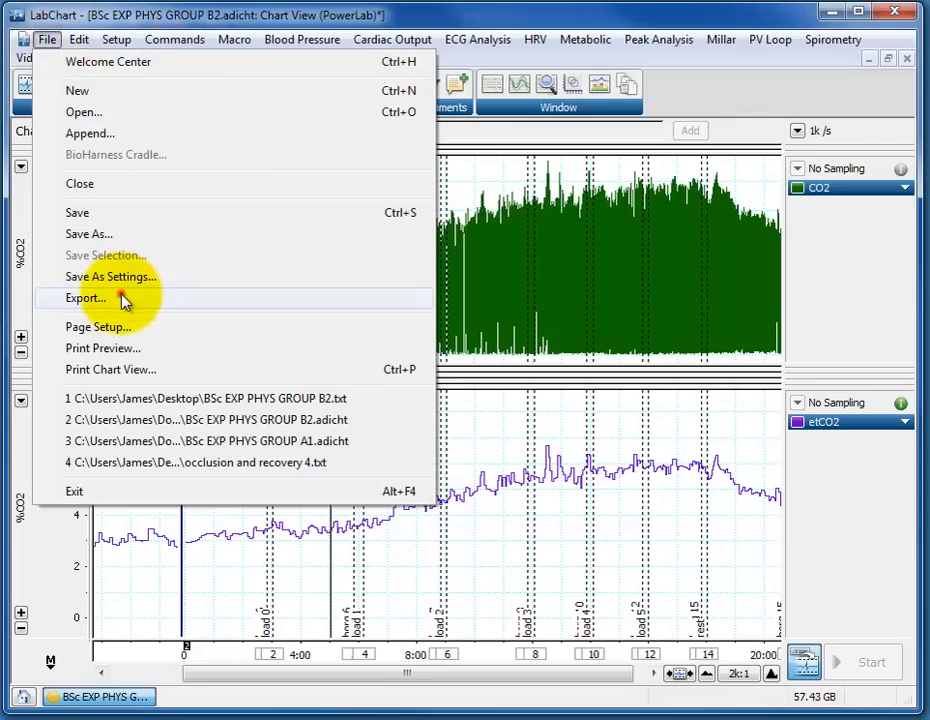
{"action": "left_click", "coordinate": [86, 298]}
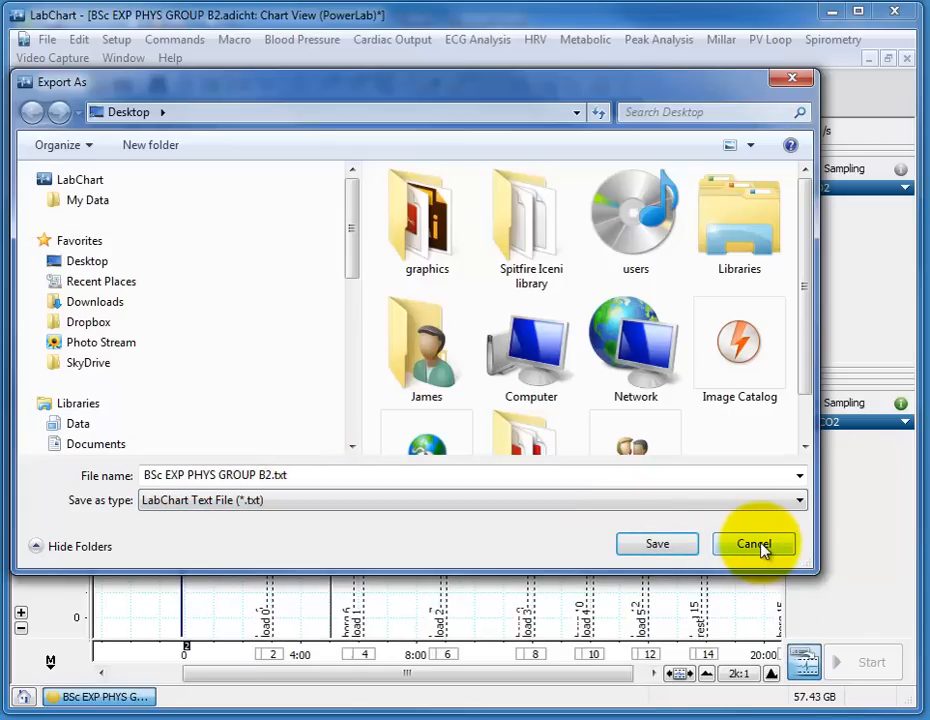
Cancel the export and select the etCO2 channel span from recording start to near its end.
{"action": "left_click", "coordinate": [754, 544]}
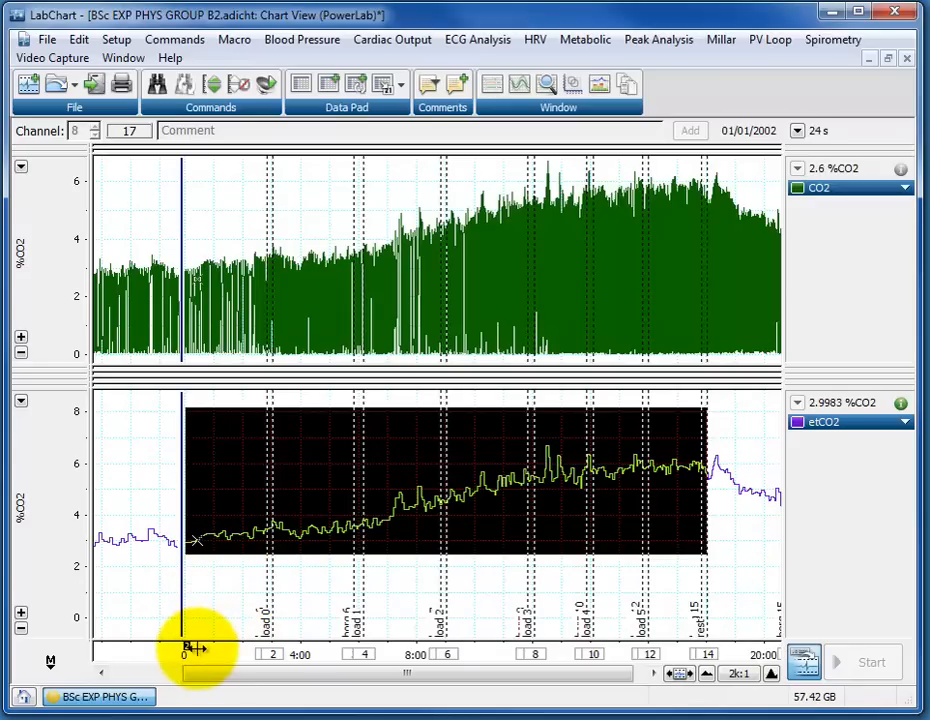
{"action": "left_click", "coordinate": [188, 652]}
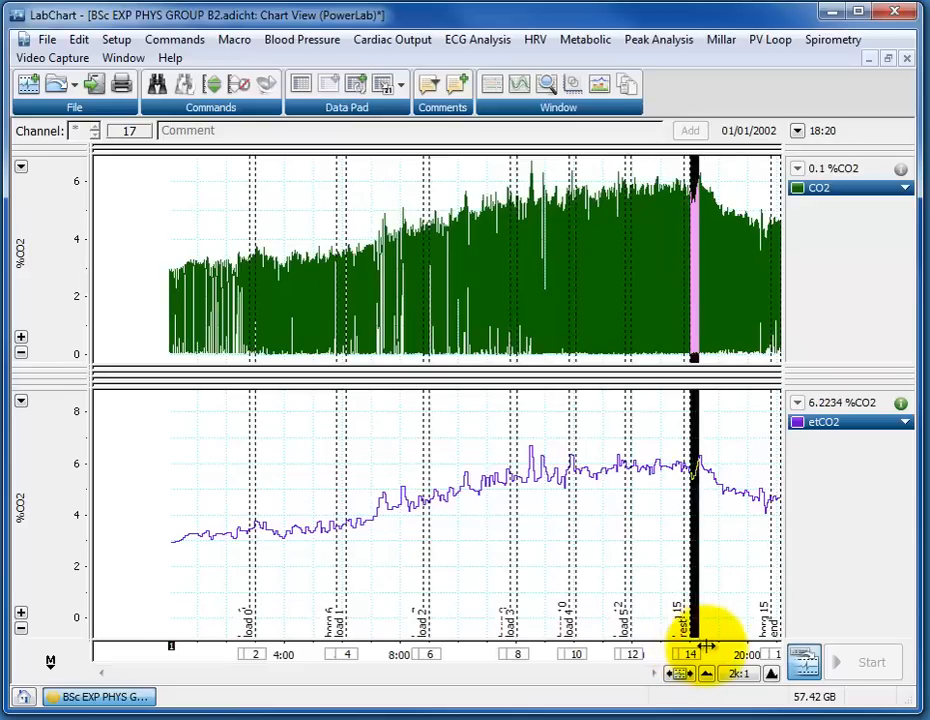
{"action": "left_click", "coordinate": [804, 660]}
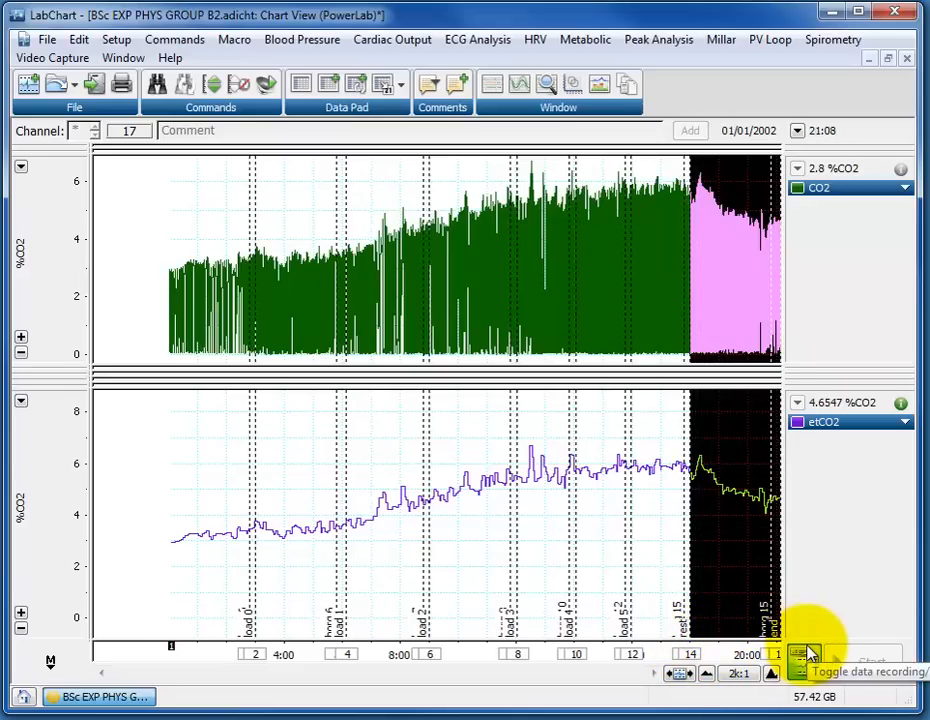
{"action": "left_click", "coordinate": [804, 662]}
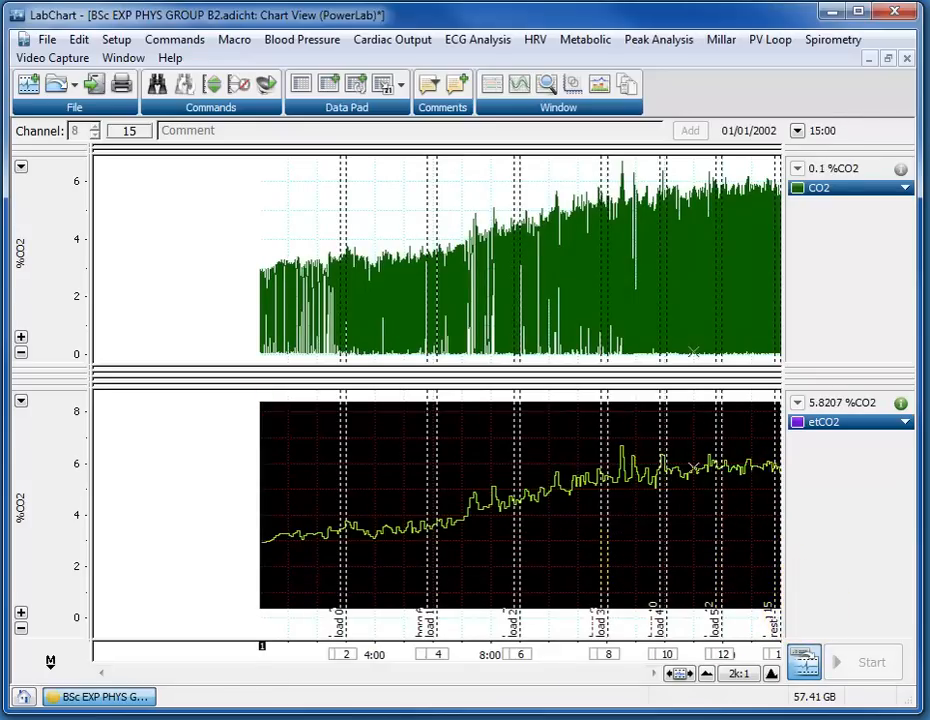
Reopen Export As Text and choose Ch8: etCO2 (Cyclic Measurements) as the export channel.
{"action": "left_click", "coordinate": [46, 40]}
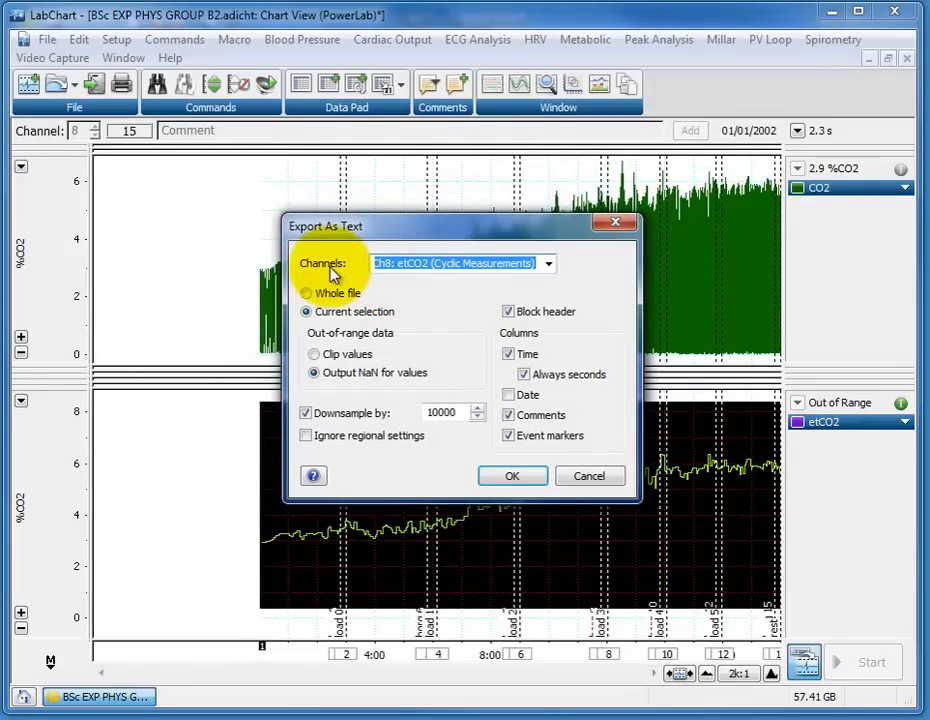
{"action": "left_click", "coordinate": [548, 264]}
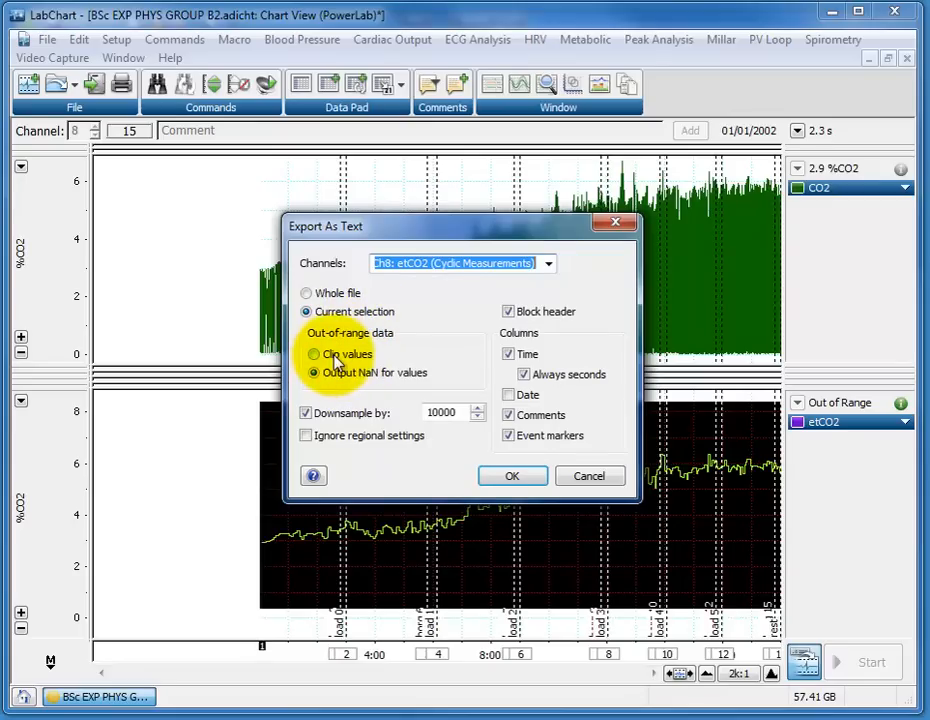
Keep NaN output for out-of-range values and enable downsampling by a factor of 10000.
{"action": "left_click", "coordinate": [316, 372]}
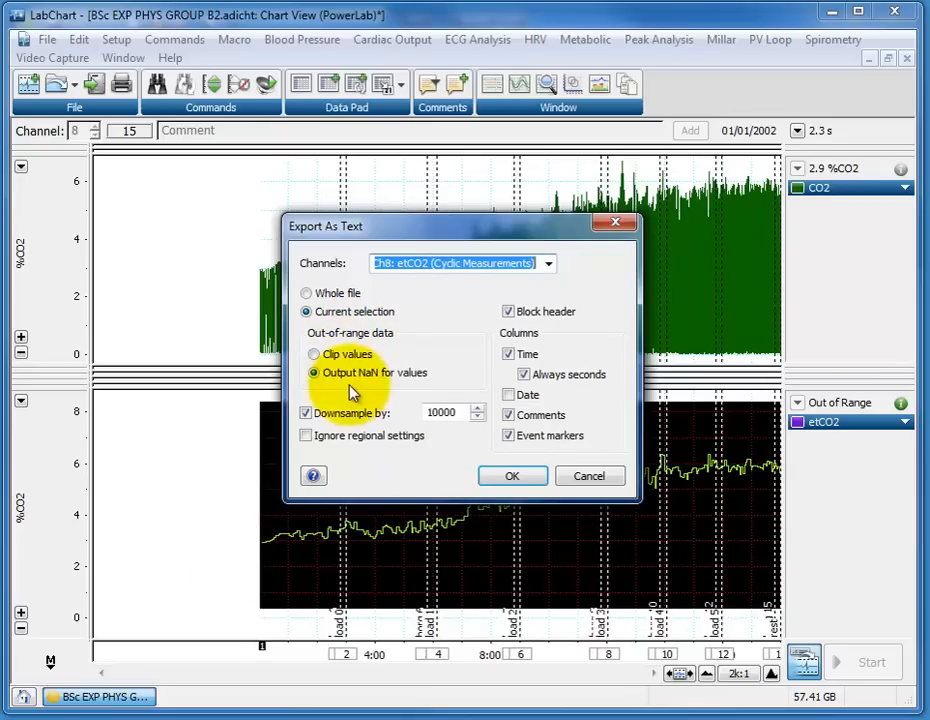
{"action": "left_click", "coordinate": [440, 412]}
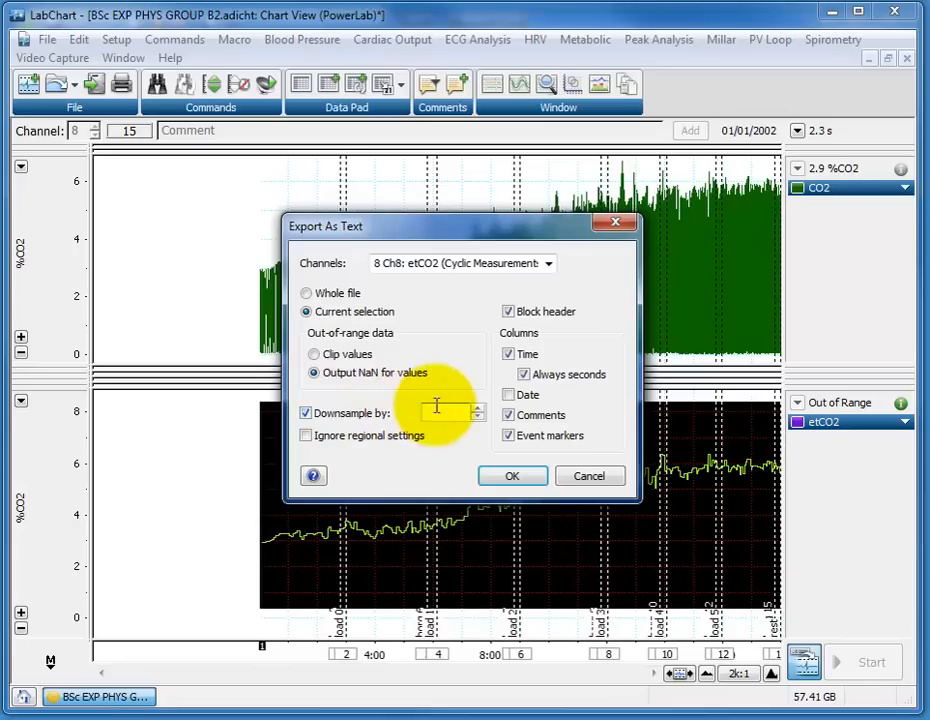
{"action": "left_click", "coordinate": [306, 412]}
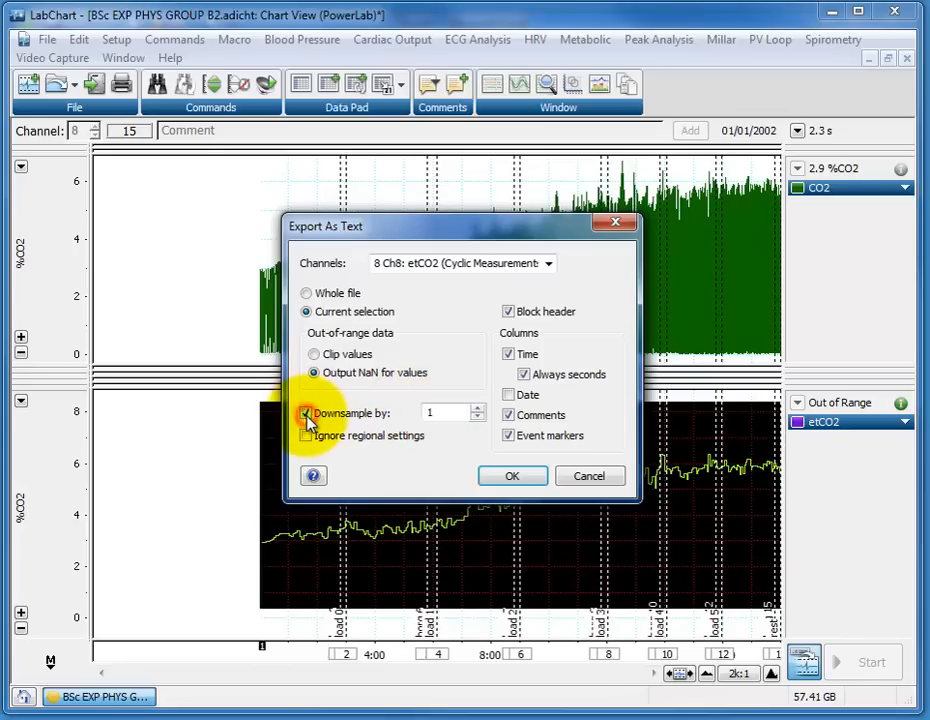
{"action": "left_click", "coordinate": [306, 412]}
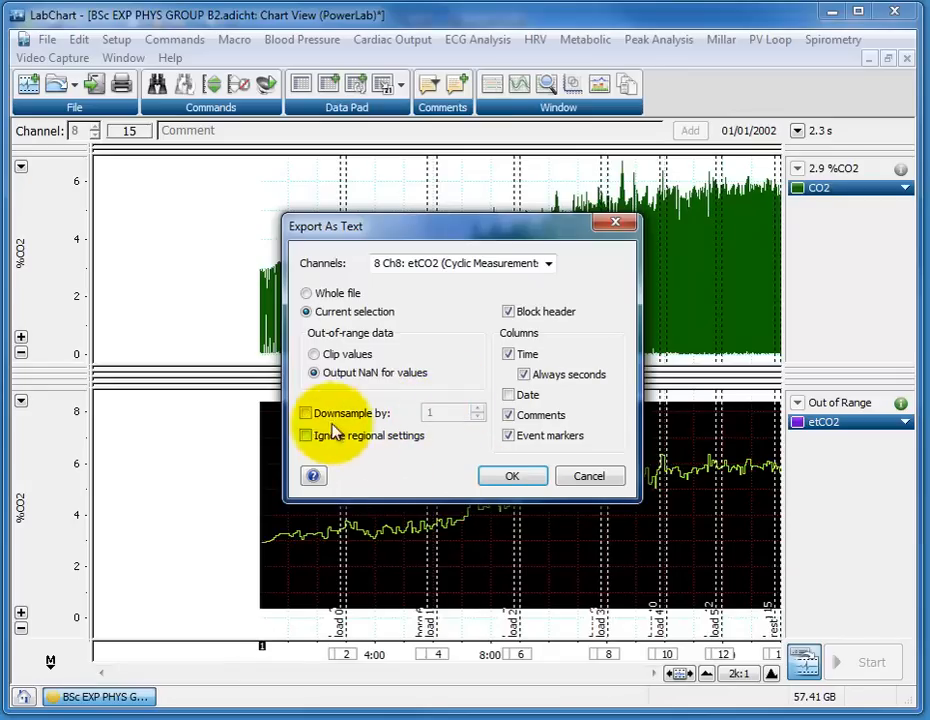
{"action": "left_click", "coordinate": [308, 412]}
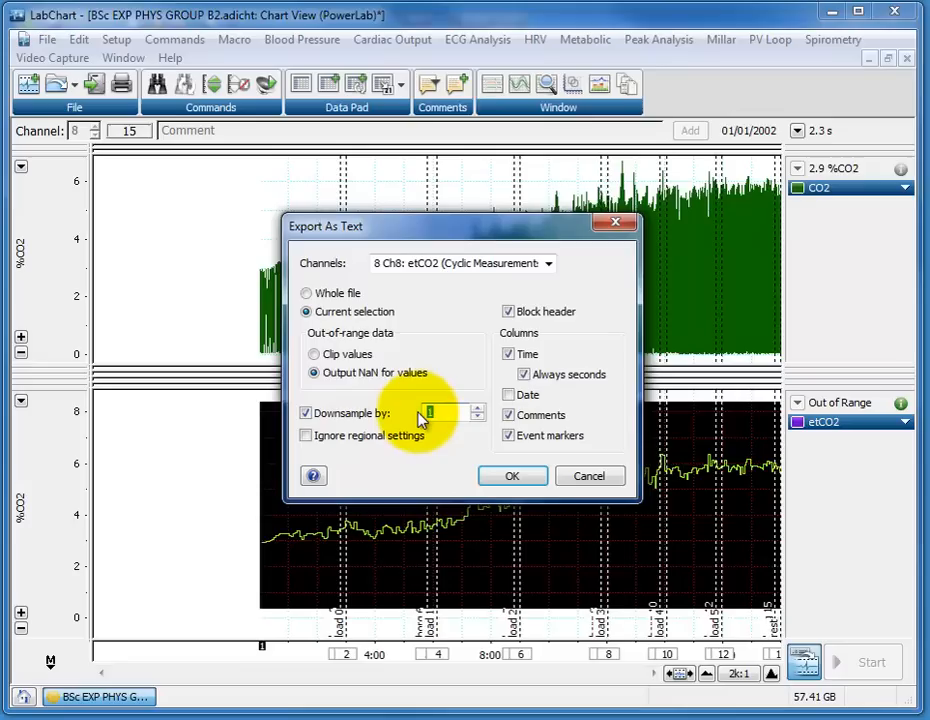
{"action": "type", "text": "10000"}
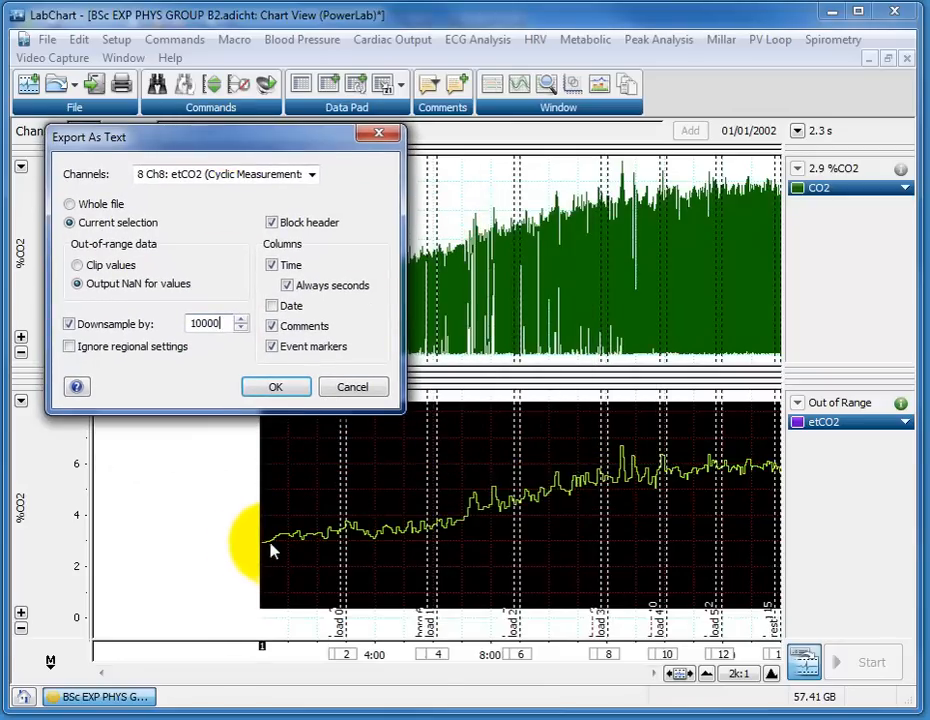
{"action": "mouse_move", "coordinate": [488, 528]}
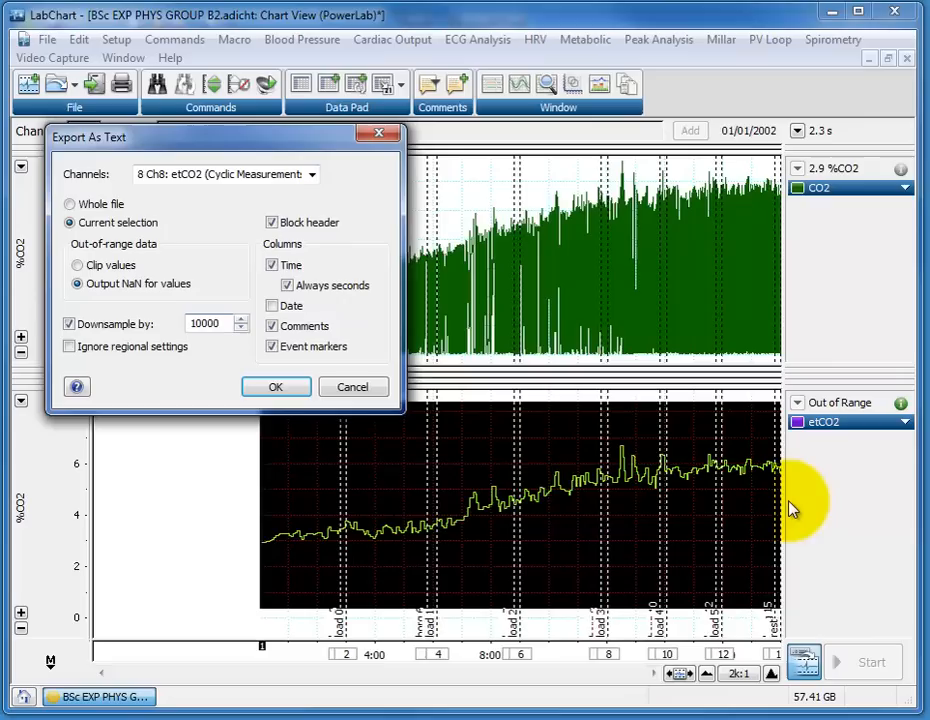
{"action": "mouse_move", "coordinate": [338, 552]}
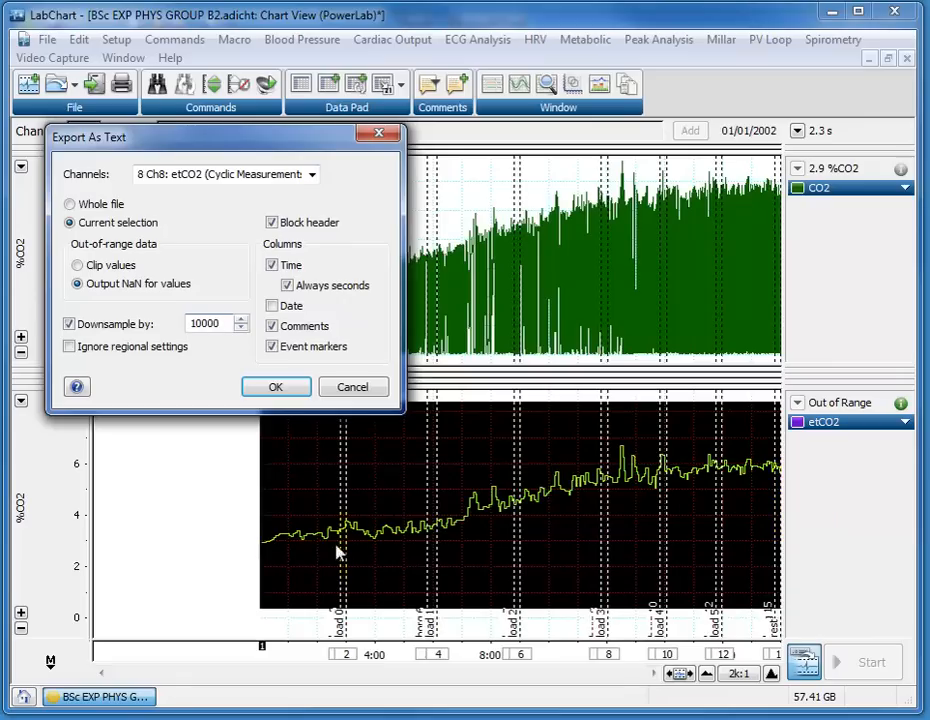
{"action": "mouse_move", "coordinate": [740, 486]}
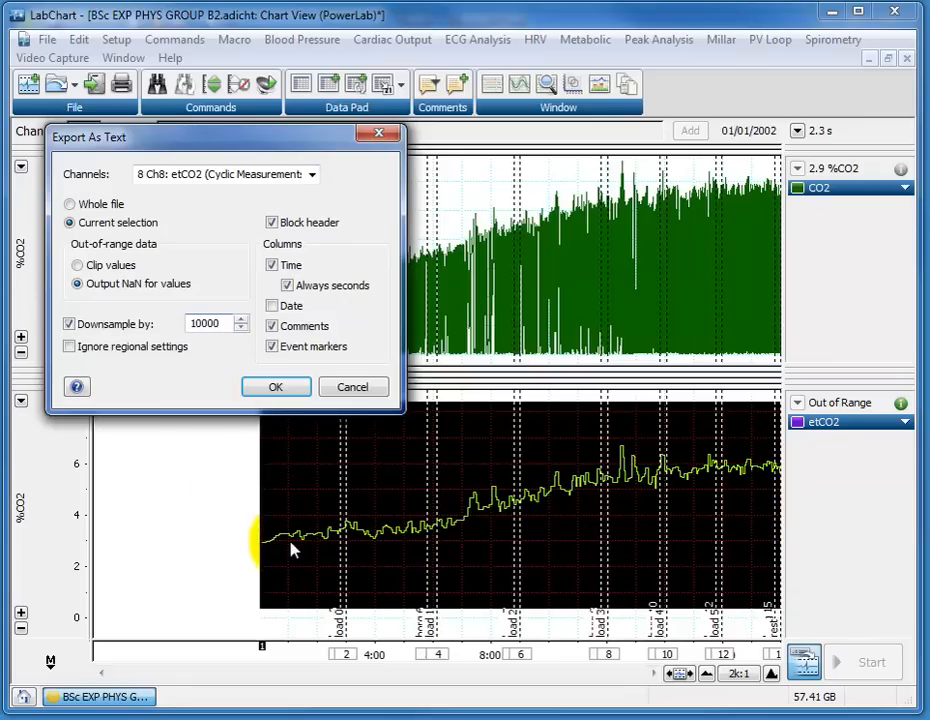
{"action": "mouse_move", "coordinate": [518, 510]}
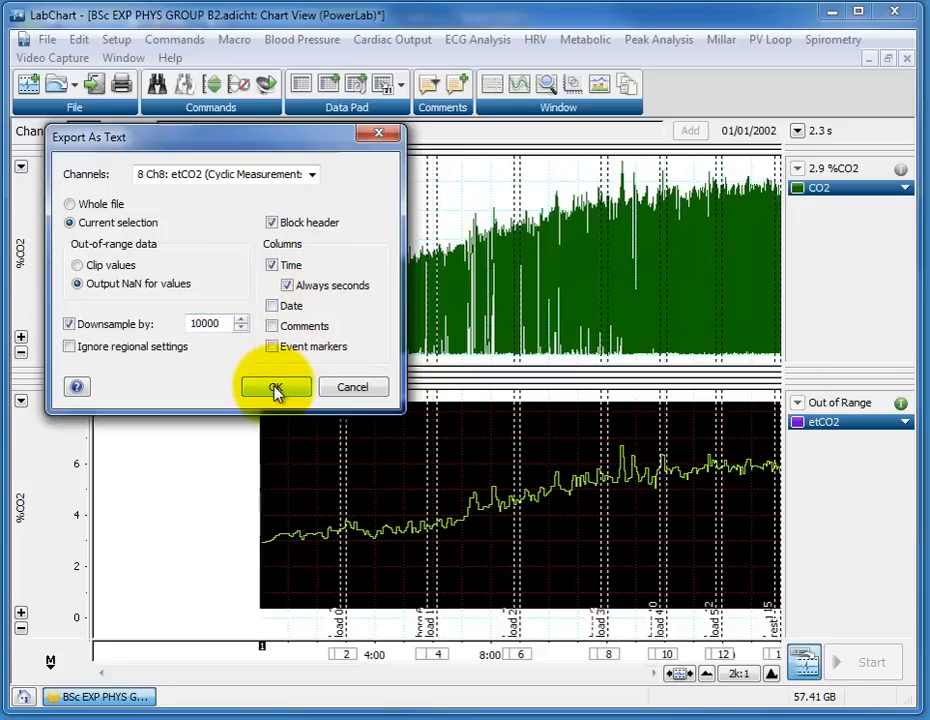
Export the text file and review it in Excel down to the final NaN row.
{"action": "left_click", "coordinate": [272, 388]}
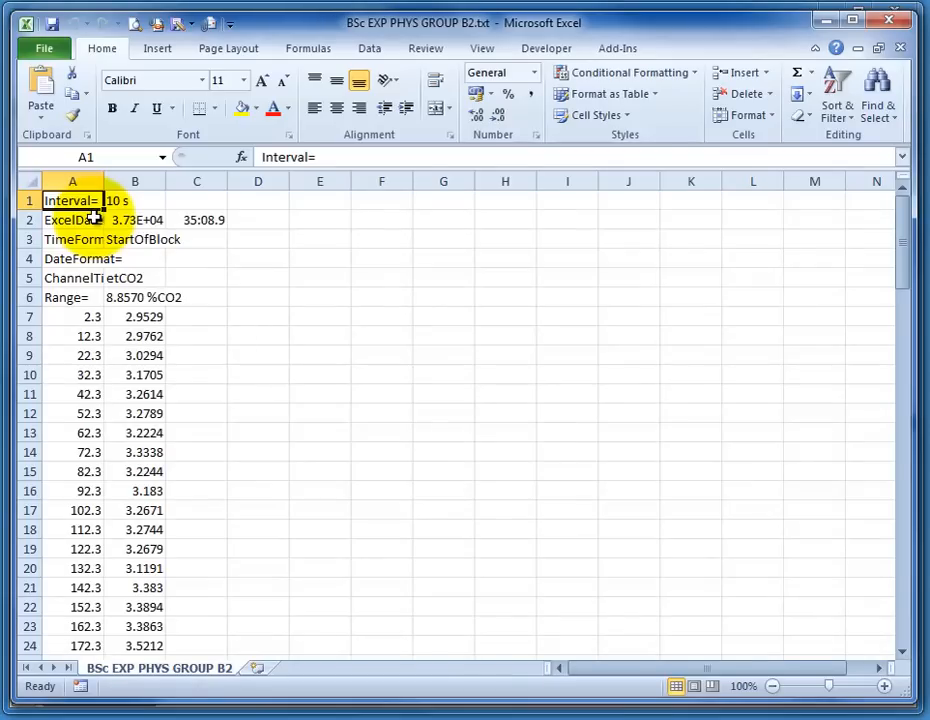
{"action": "scroll", "scroll_direction": "down", "scroll_amount": 3}
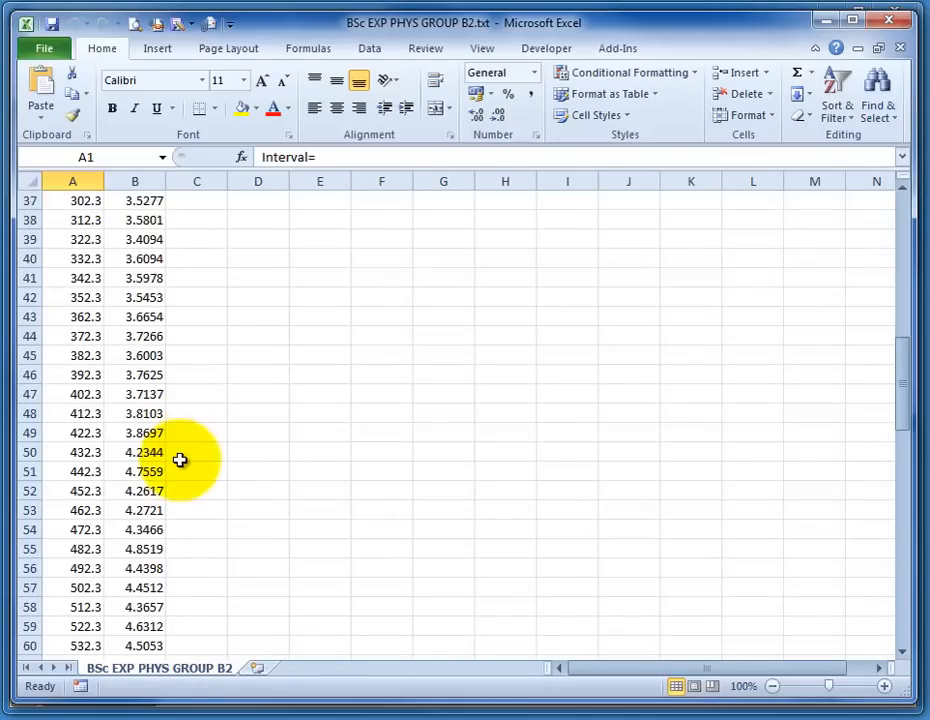
{"action": "scroll", "scroll_direction": "down", "scroll_amount": 3}
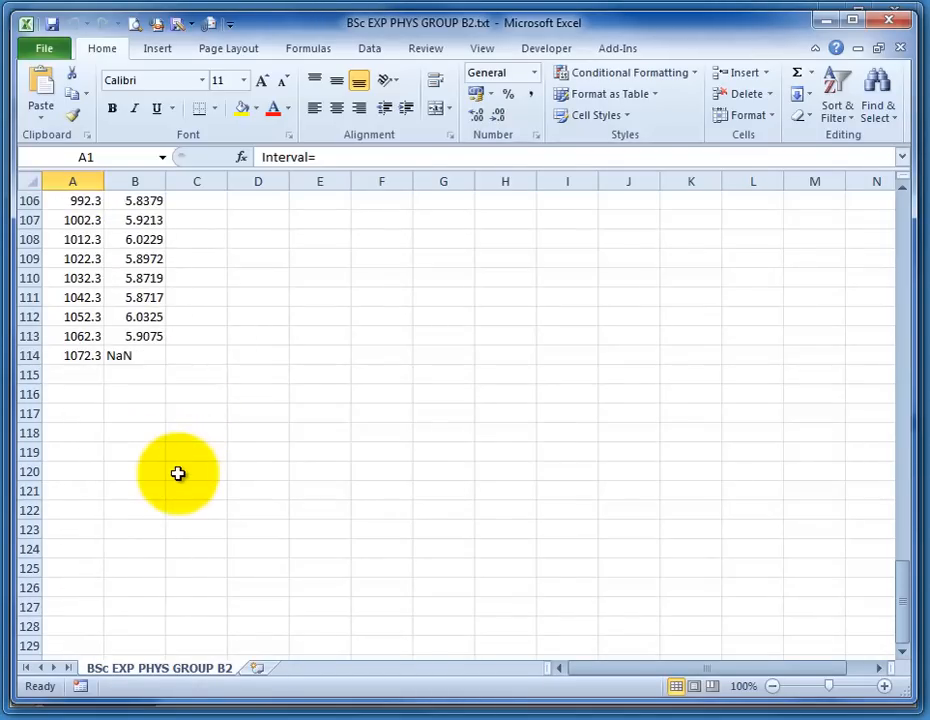
{"action": "scroll", "scroll_direction": "up", "scroll_amount": 3}
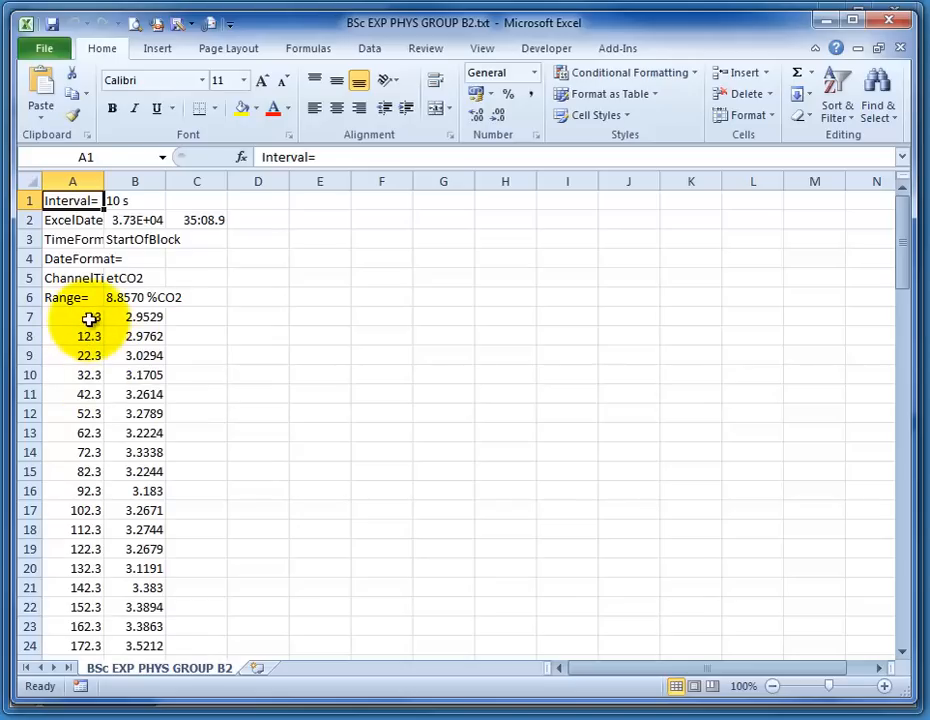
Enter 10 after the first time value and fill the series down in 10-second steps to row 113.
{"action": "left_click", "coordinate": [72, 316]}
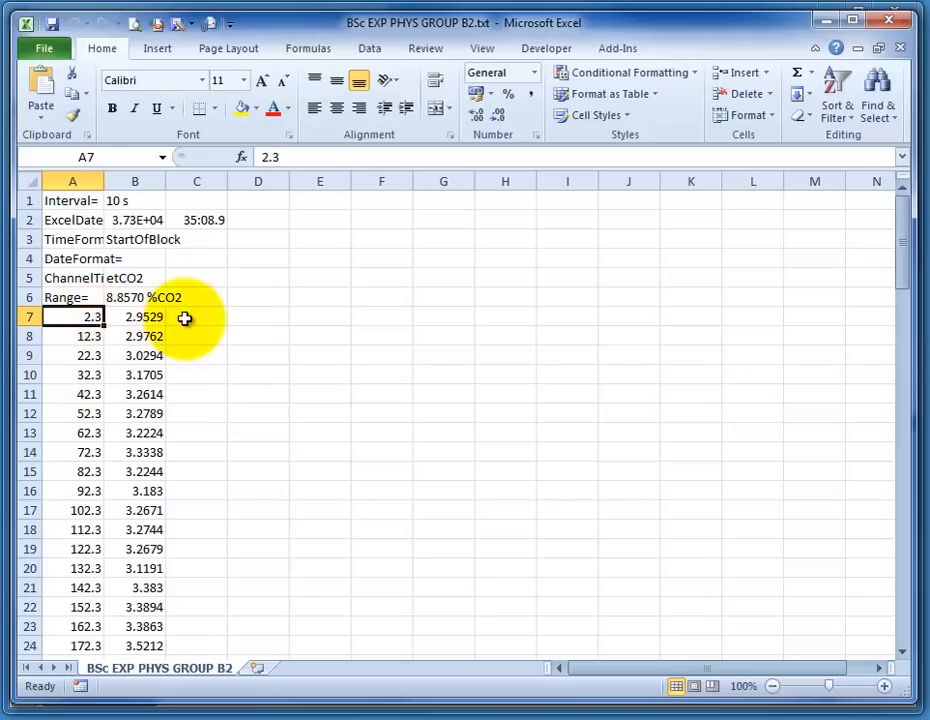
{"action": "type", "text": "10"}
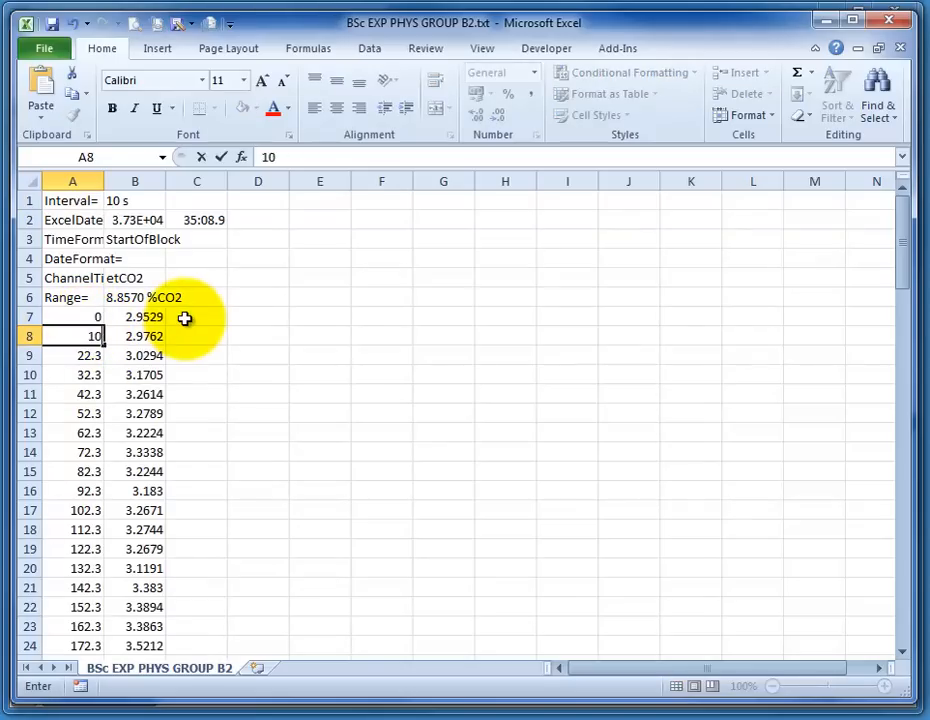
{"action": "left_click_drag", "start_coordinate": [72, 316], "coordinate": [72, 336]}
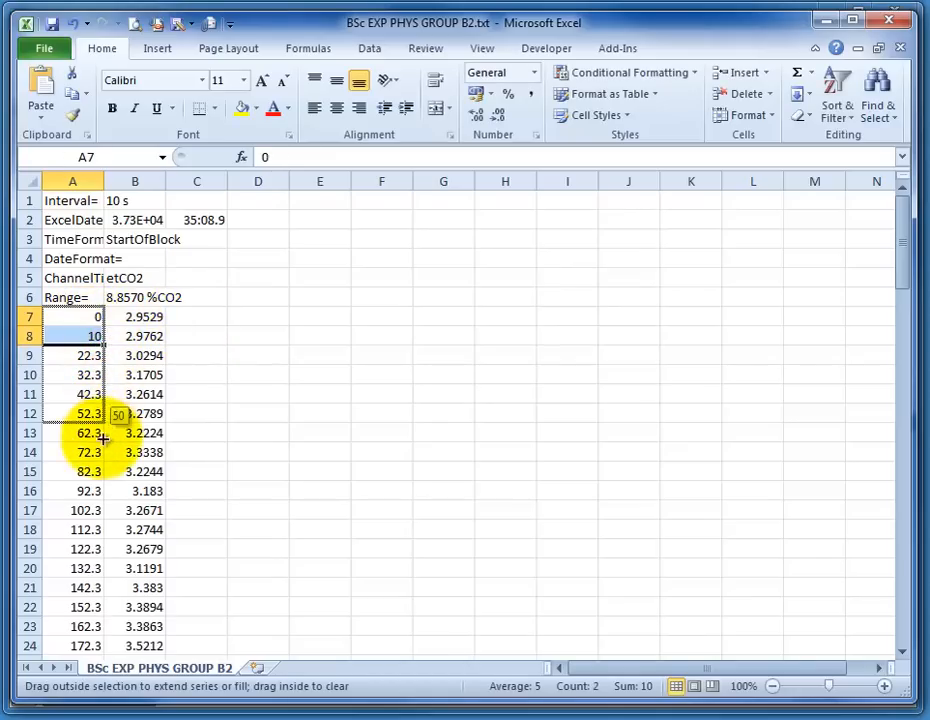
{"action": "left_click_drag", "start_coordinate": [104, 432], "coordinate": [108, 656]}
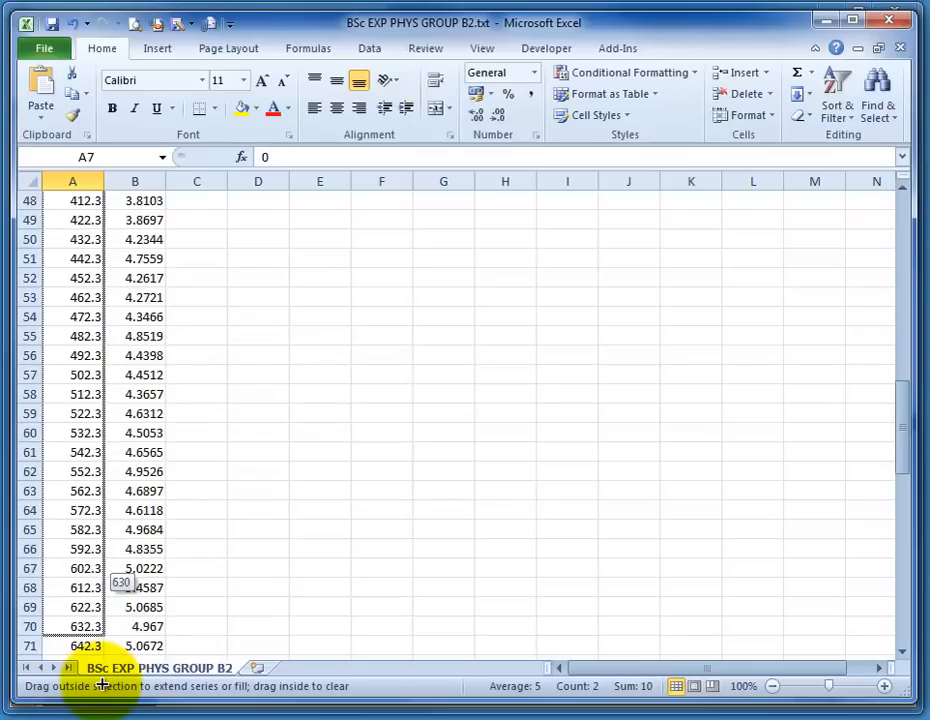
{"action": "scroll", "scroll_direction": "down", "scroll_amount": 3}
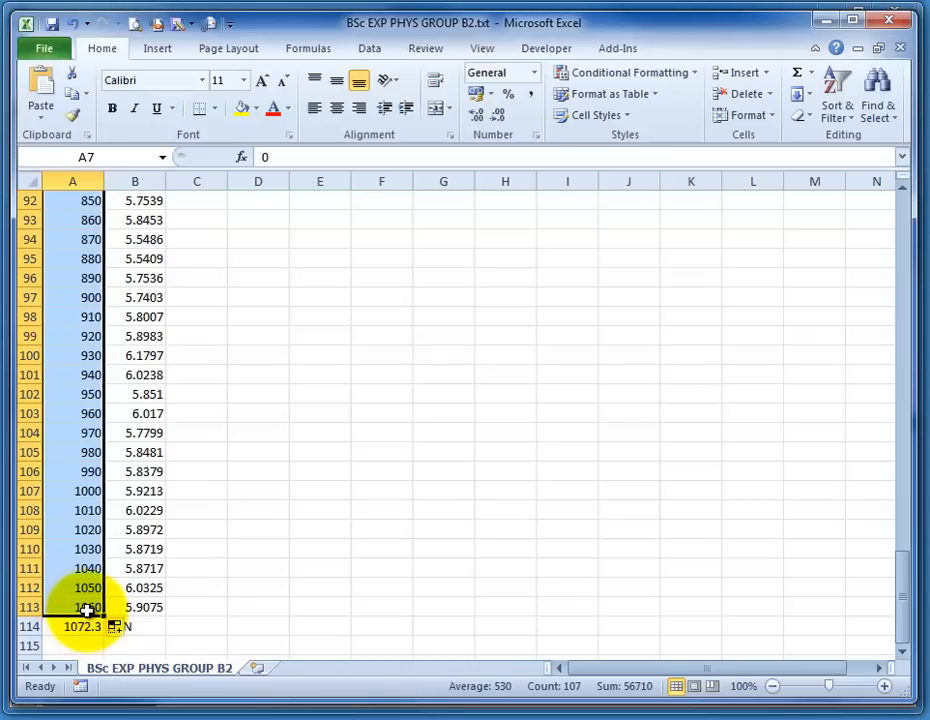
{"action": "left_click", "coordinate": [134, 626]}
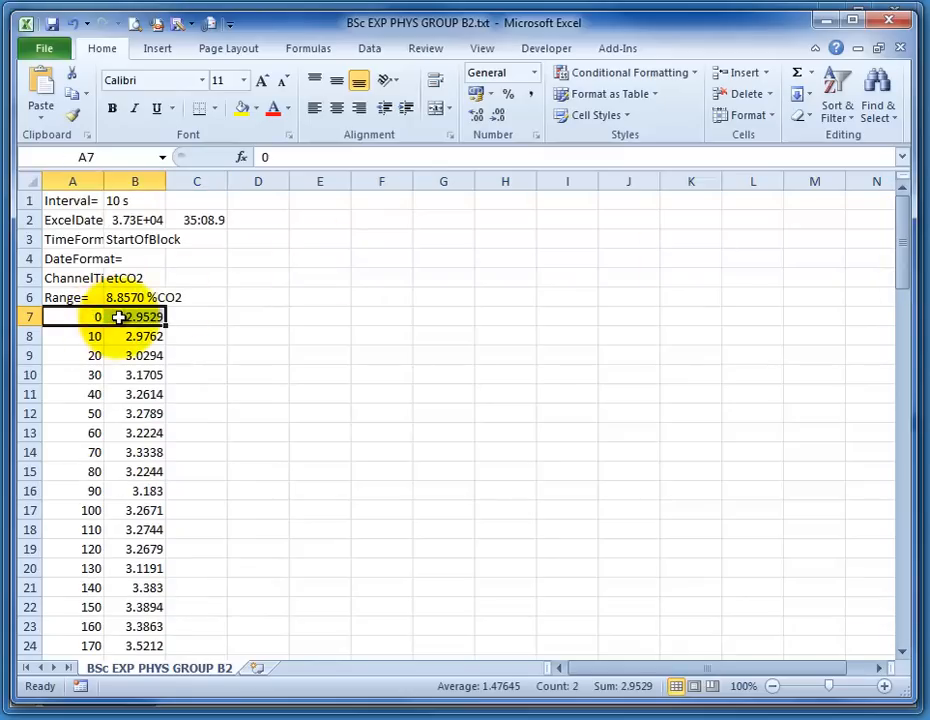
Insert a Scatter with Only Markers chart from the time and %CO2 columns.
{"action": "scroll", "scroll_direction": "down", "scroll_amount": 3}
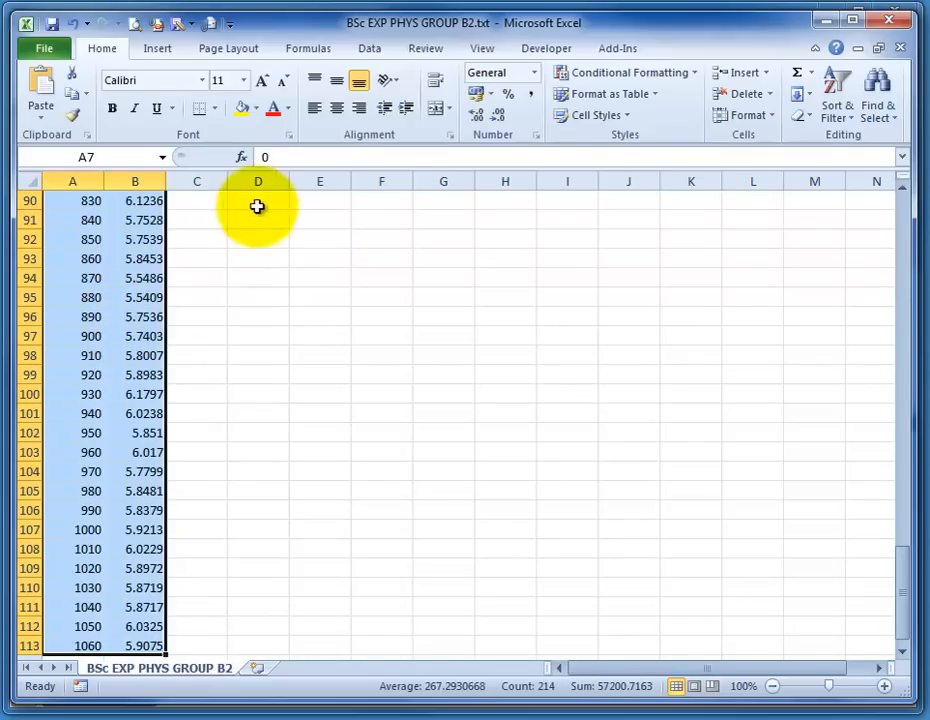
{"action": "left_click", "coordinate": [156, 48]}
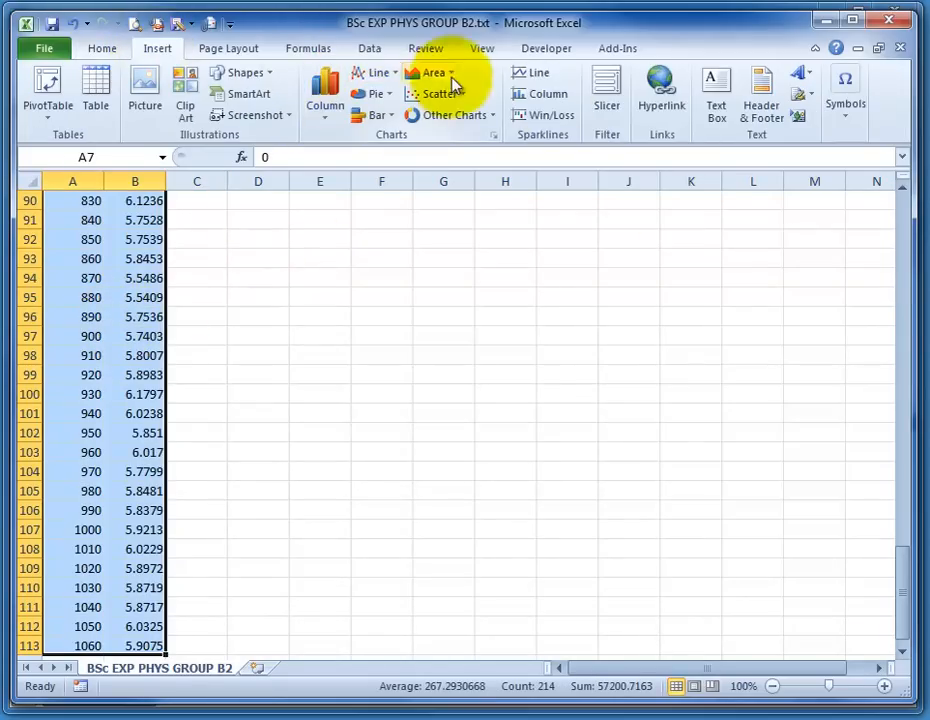
{"action": "left_click", "coordinate": [436, 94]}
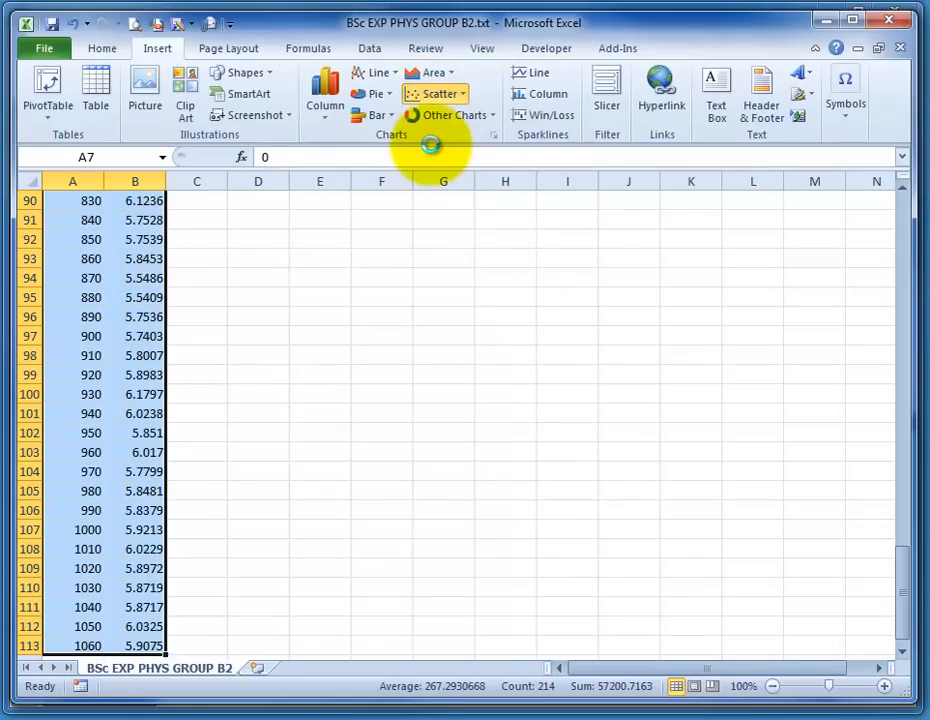
{"action": "left_click", "coordinate": [436, 94]}
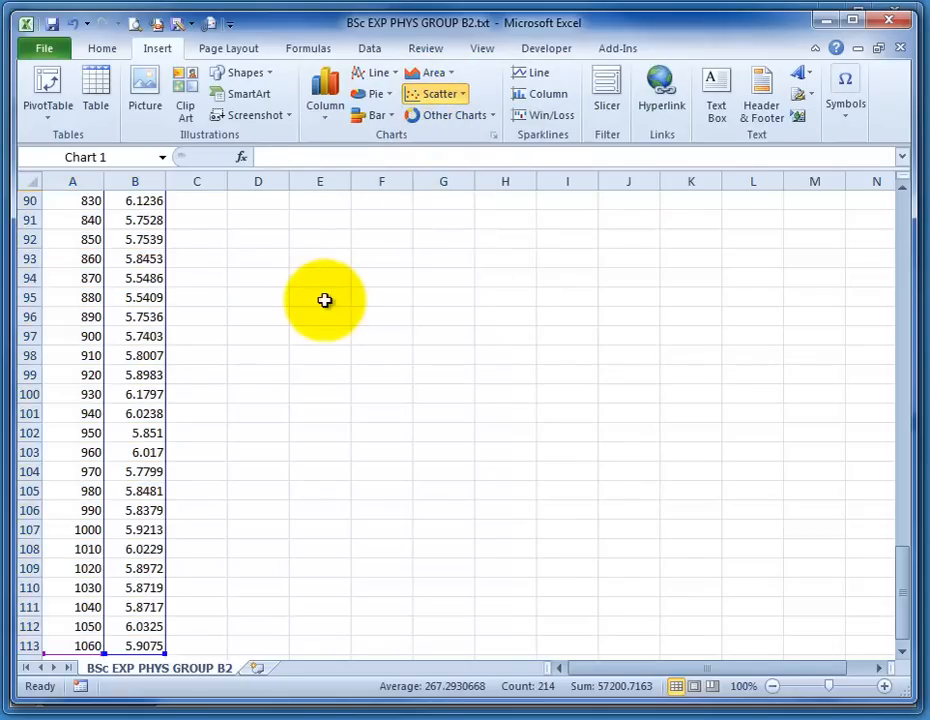
Select the new chart and its plotted %CO2 data series.
{"action": "left_click", "coordinate": [434, 94]}
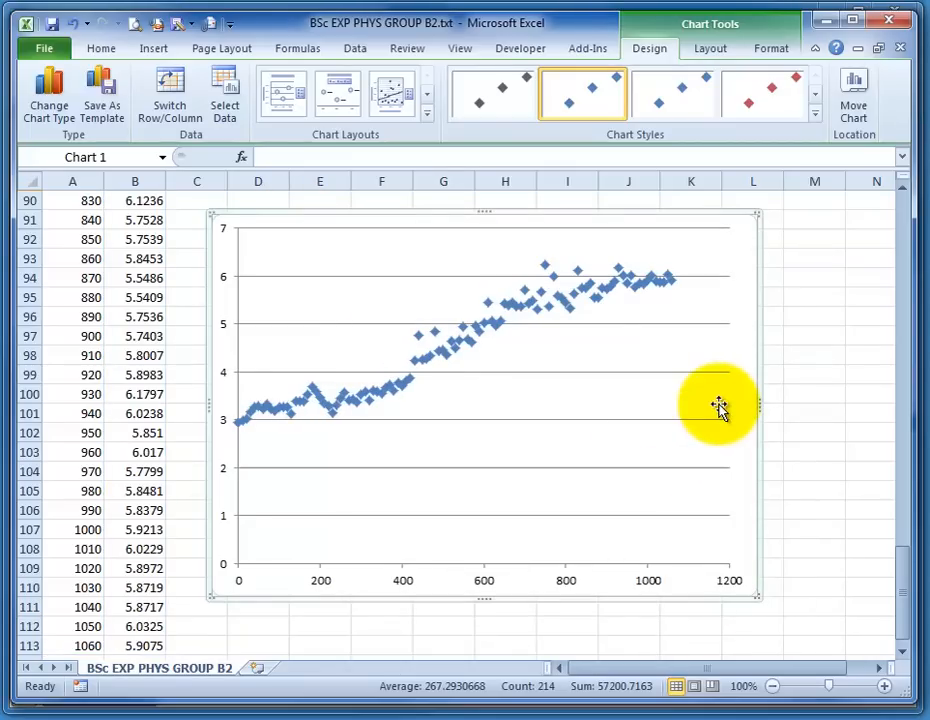
{"action": "mouse_move", "coordinate": [290, 428]}
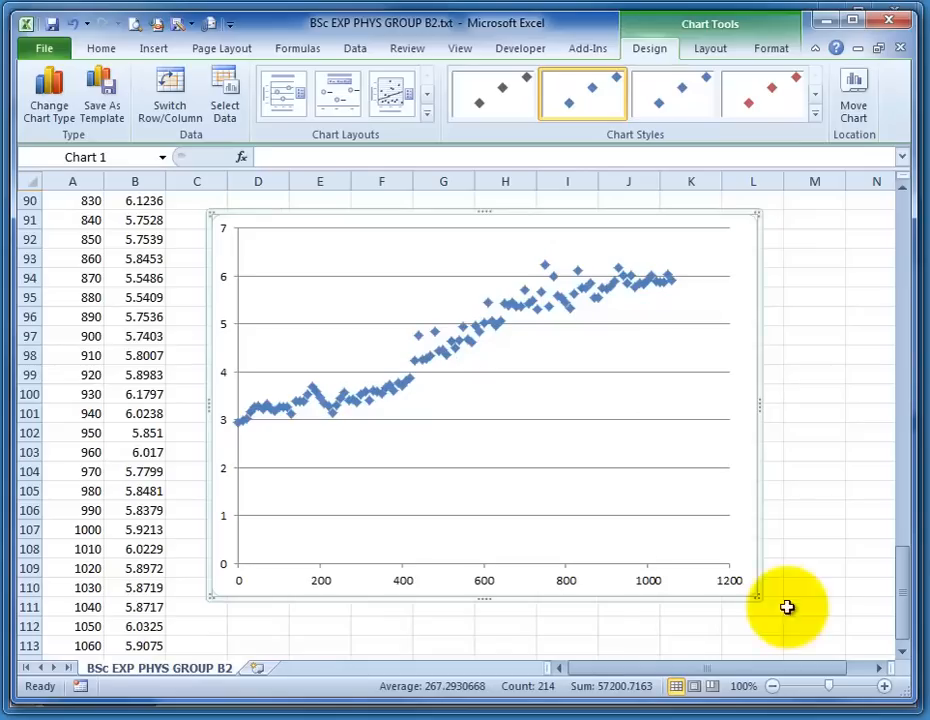
{"action": "mouse_move", "coordinate": [544, 384]}
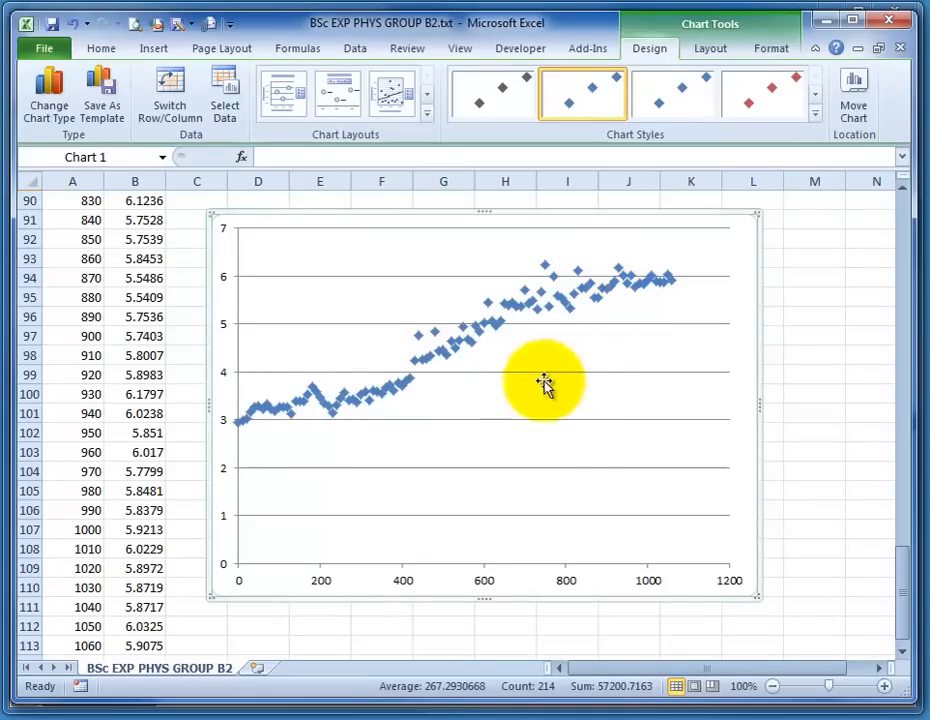
{"action": "mouse_move", "coordinate": [332, 316]}
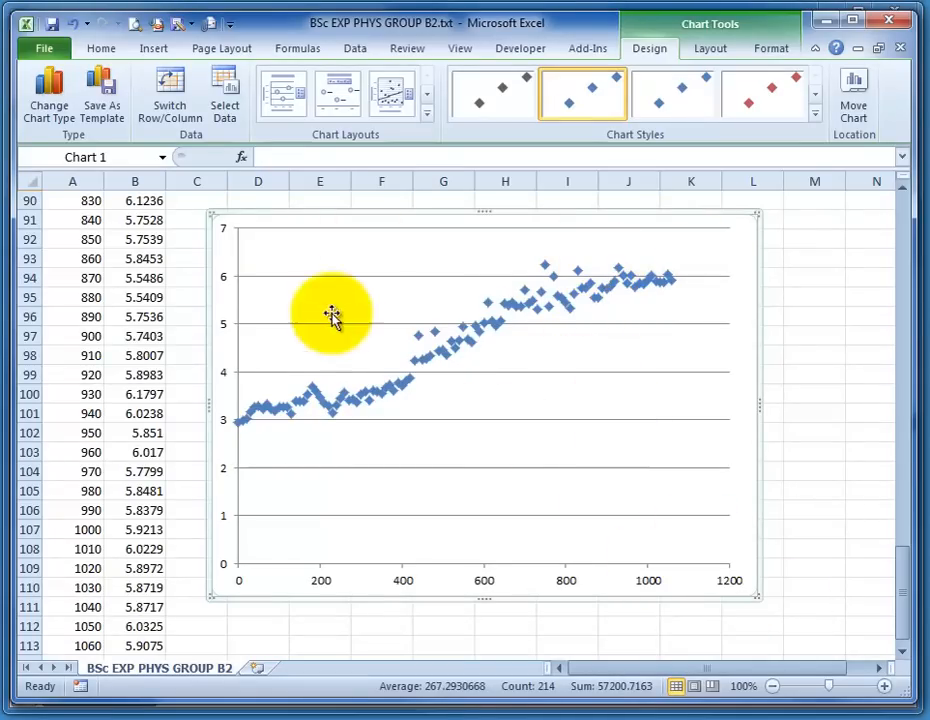
{"action": "mouse_move", "coordinate": [668, 430]}
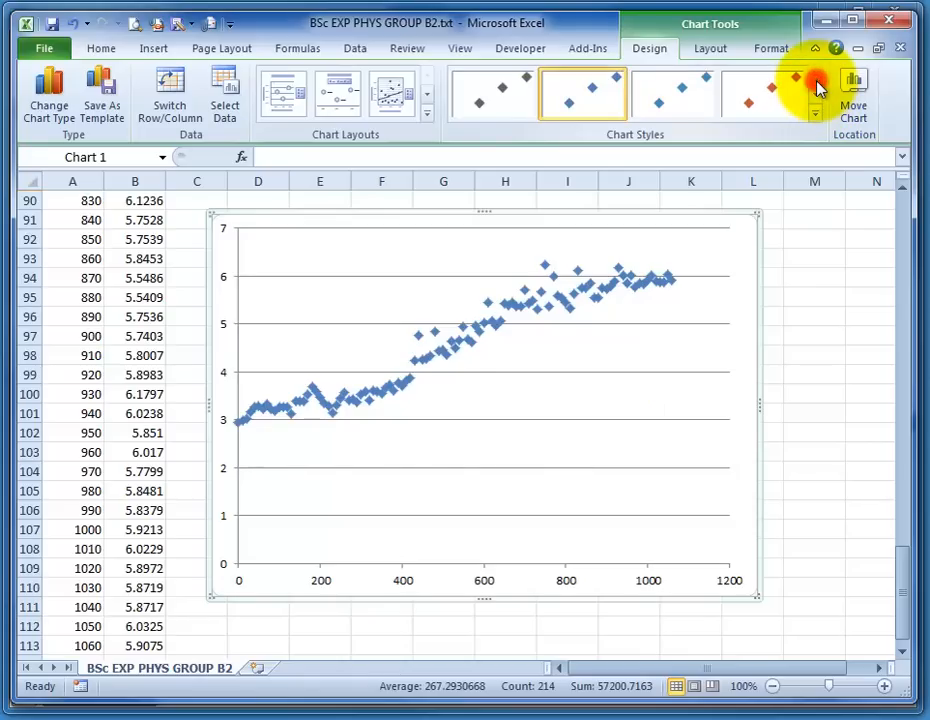
{"action": "left_click", "coordinate": [484, 336]}
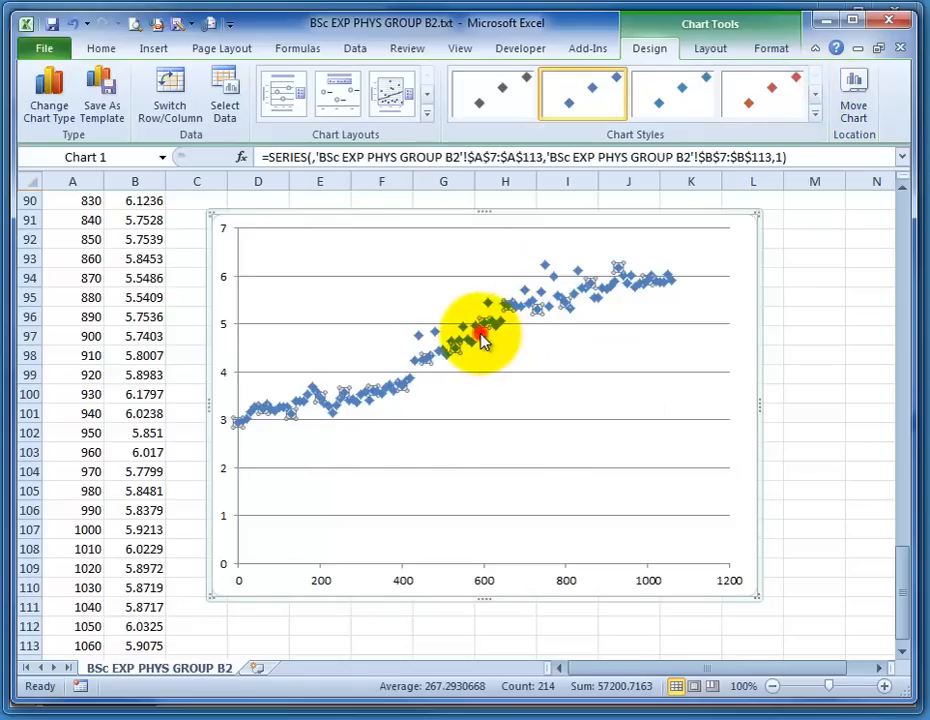
Format the series markers as built-in circles of size 7 and review line and outline colour settings.
{"action": "double_click", "coordinate": [480, 336]}
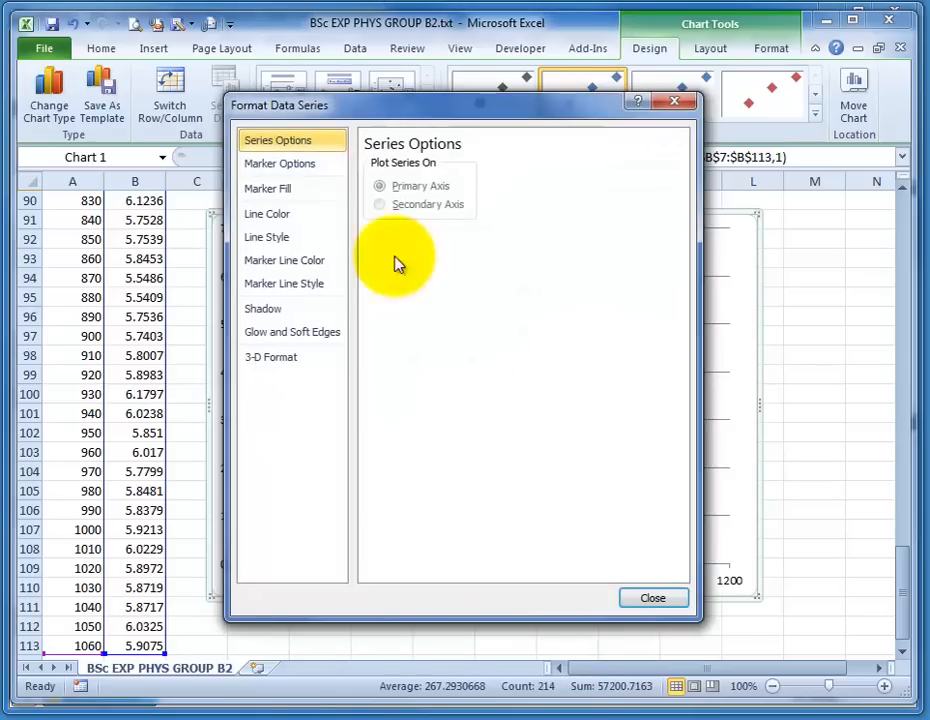
{"action": "left_click", "coordinate": [280, 164]}
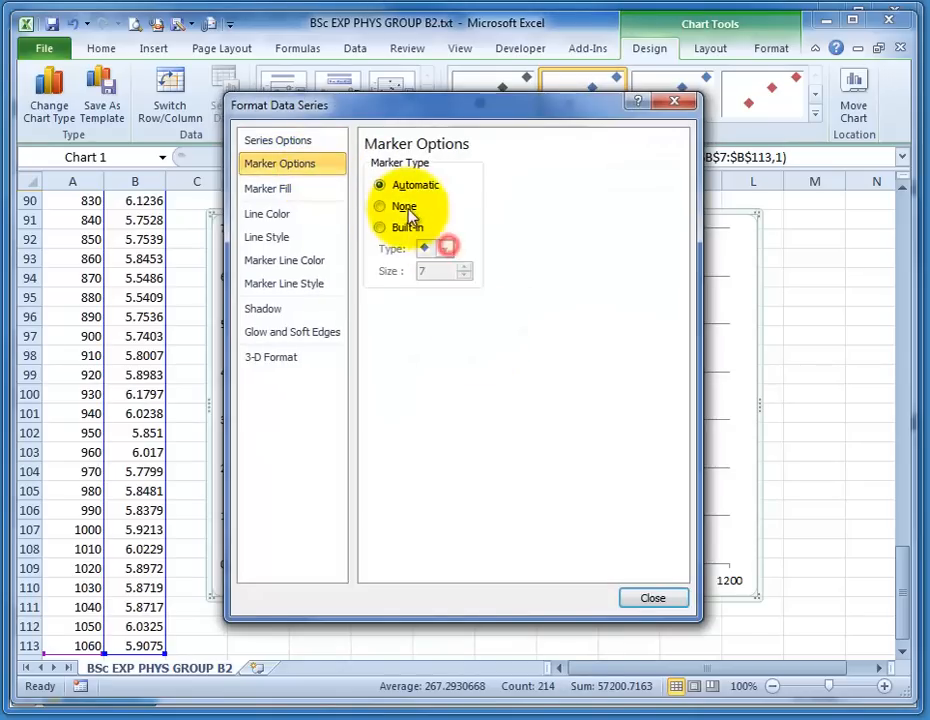
{"action": "left_click", "coordinate": [444, 248]}
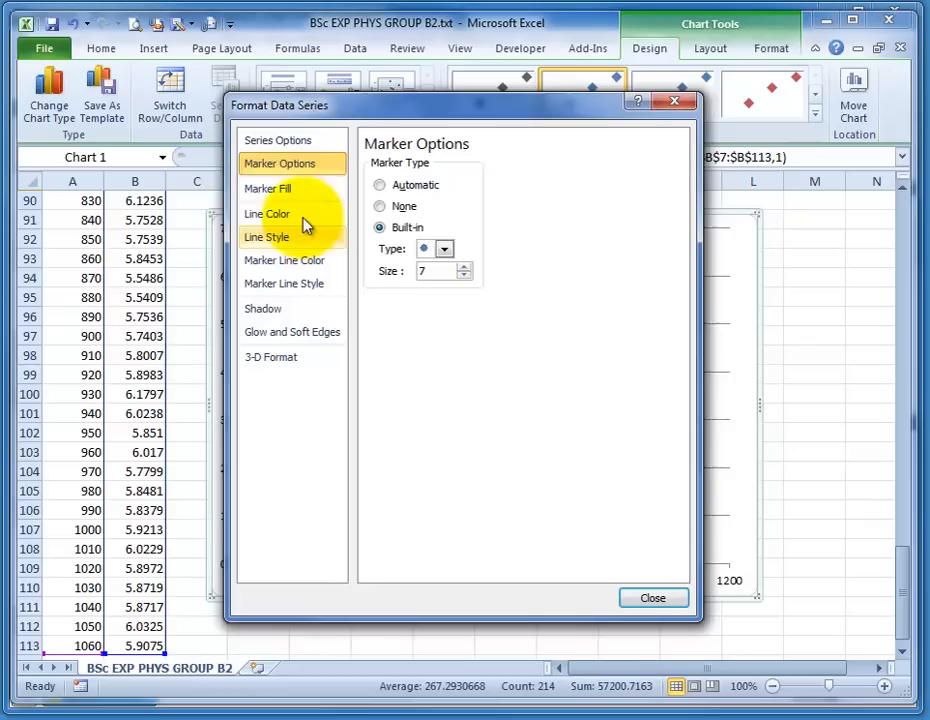
{"action": "left_click", "coordinate": [268, 236]}
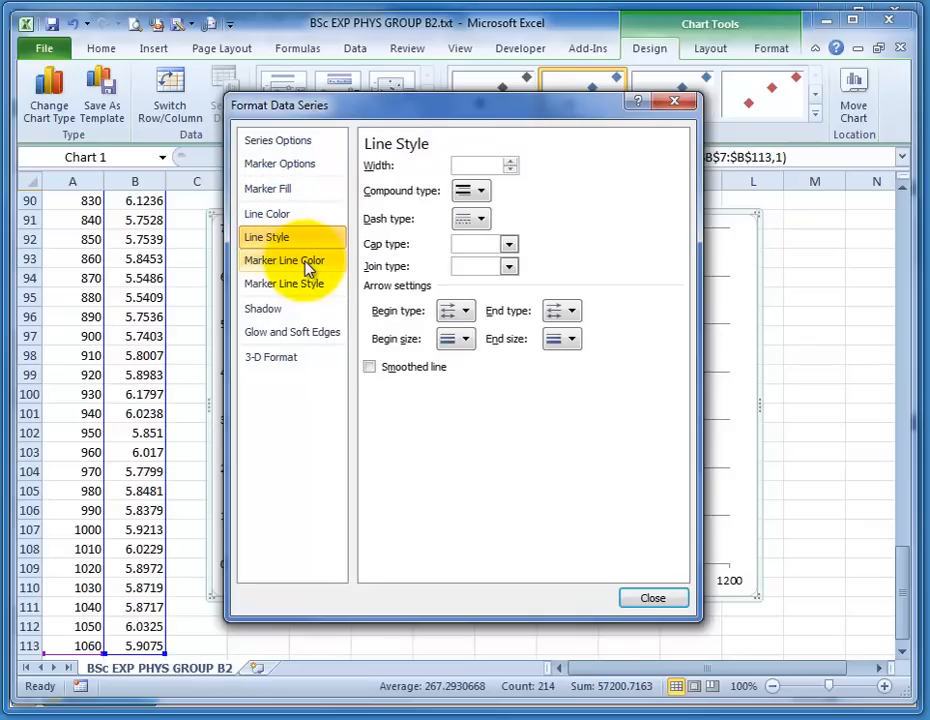
{"action": "left_click", "coordinate": [284, 284]}
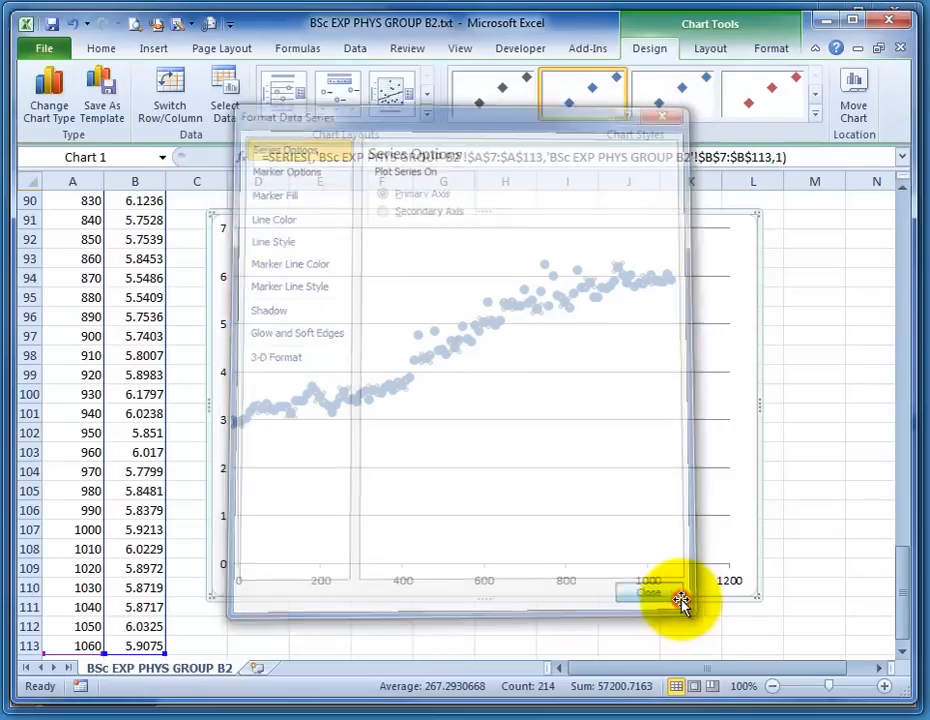
Apply a trendline-and-gridlines layout, remove the legend, and title the axes time (sec) and etCO2 (%).
{"action": "left_click", "coordinate": [648, 592]}
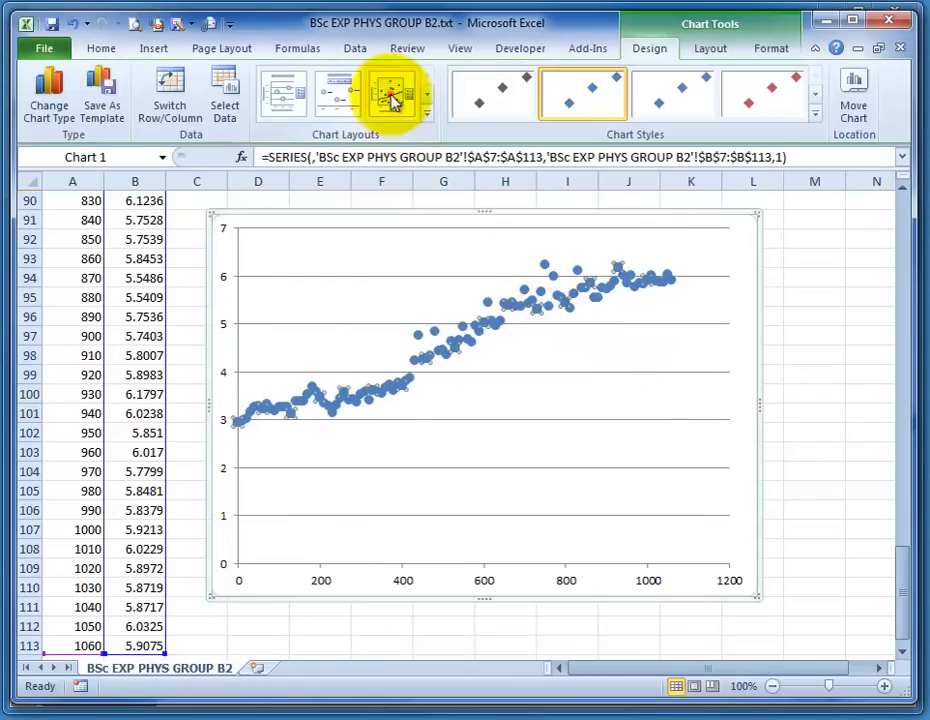
{"action": "left_click", "coordinate": [390, 92]}
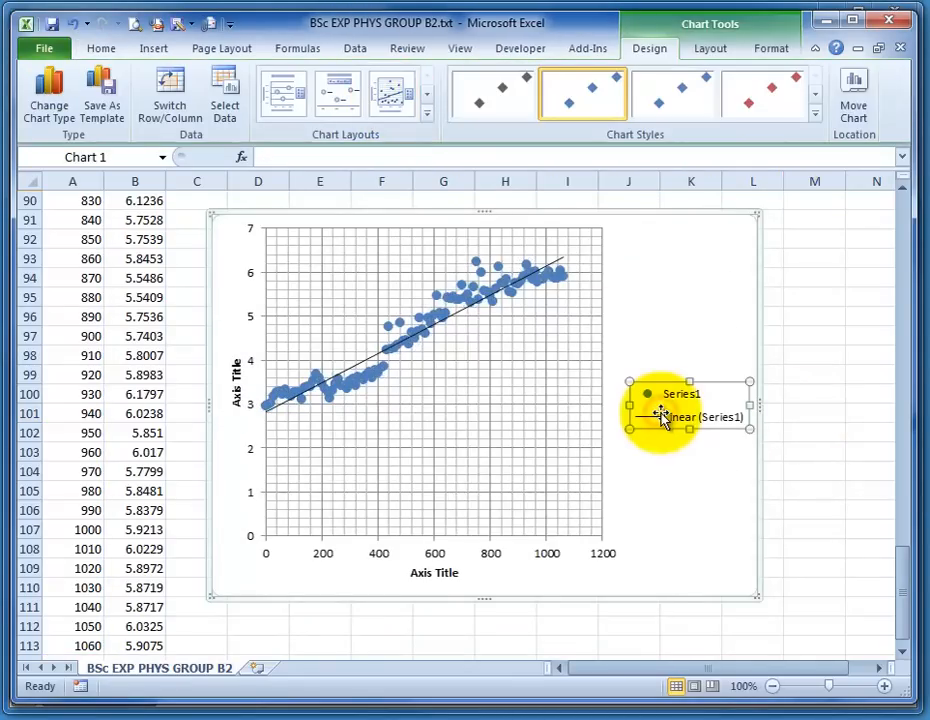
{"action": "left_click", "coordinate": [772, 412]}
{"action": "type", "text": "time (sec)"}
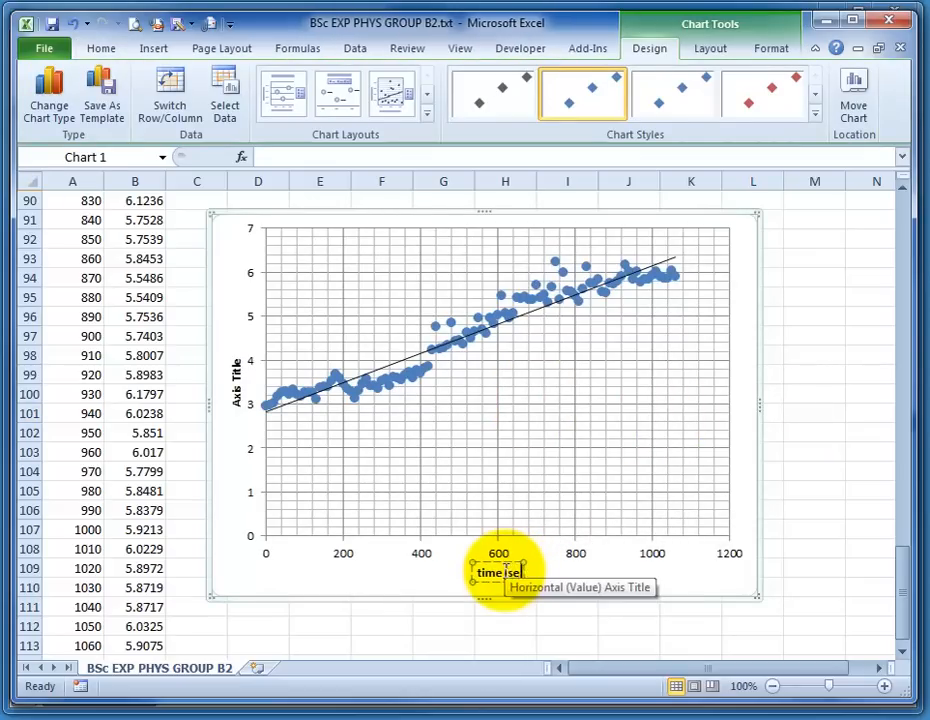
{"action": "left_click", "coordinate": [234, 390]}
{"action": "type", "text": "etCO2(%)"}
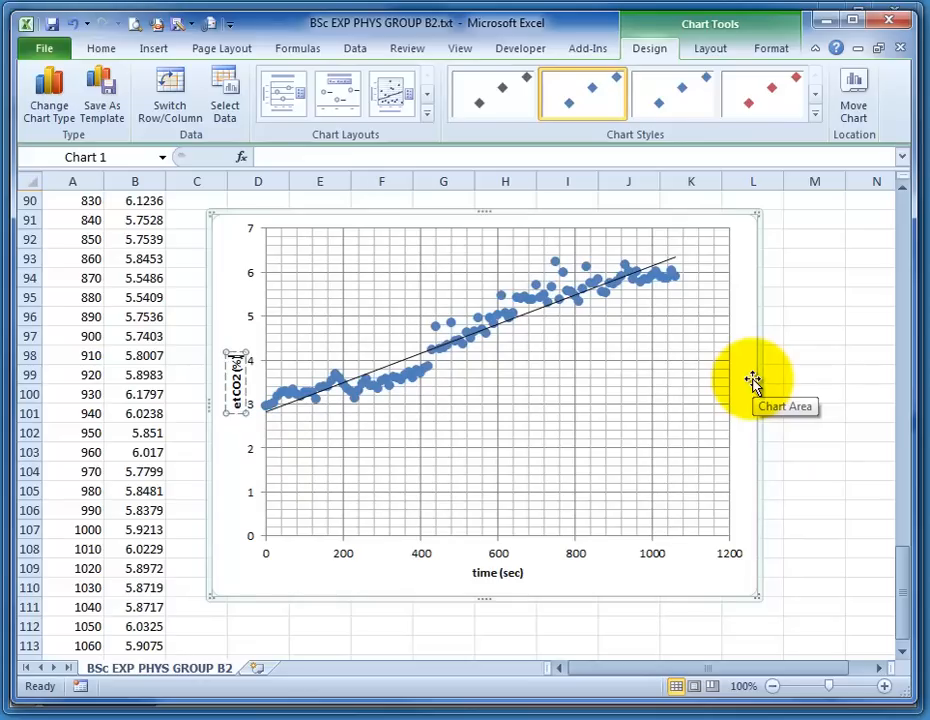
{"action": "left_click", "coordinate": [752, 376]}
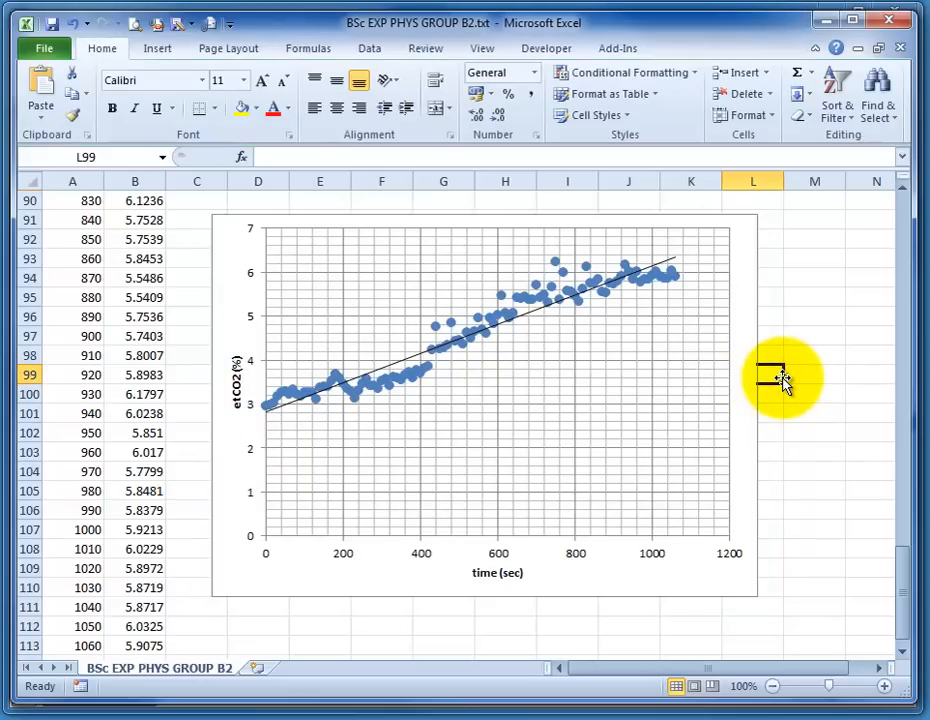